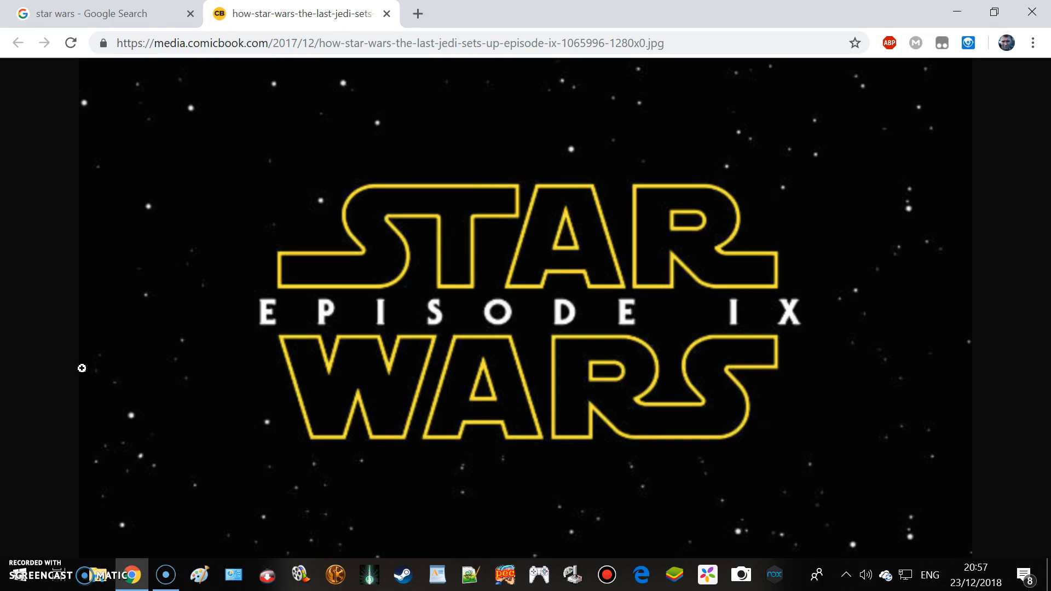
{"action": "mouse_move", "coordinate": [23, 384]}
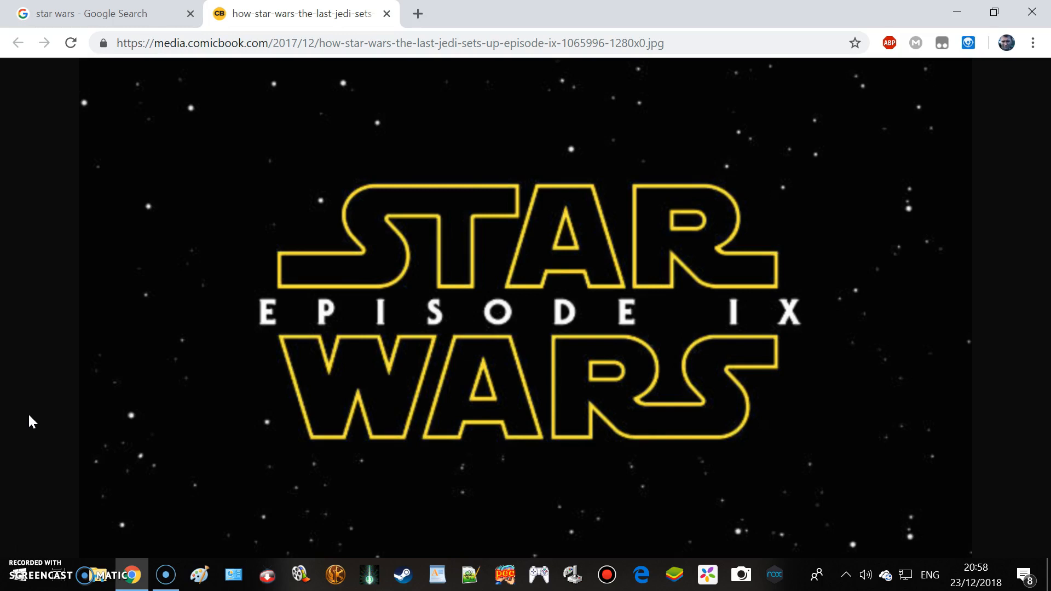
{"action": "mouse_move", "coordinate": [61, 292]}
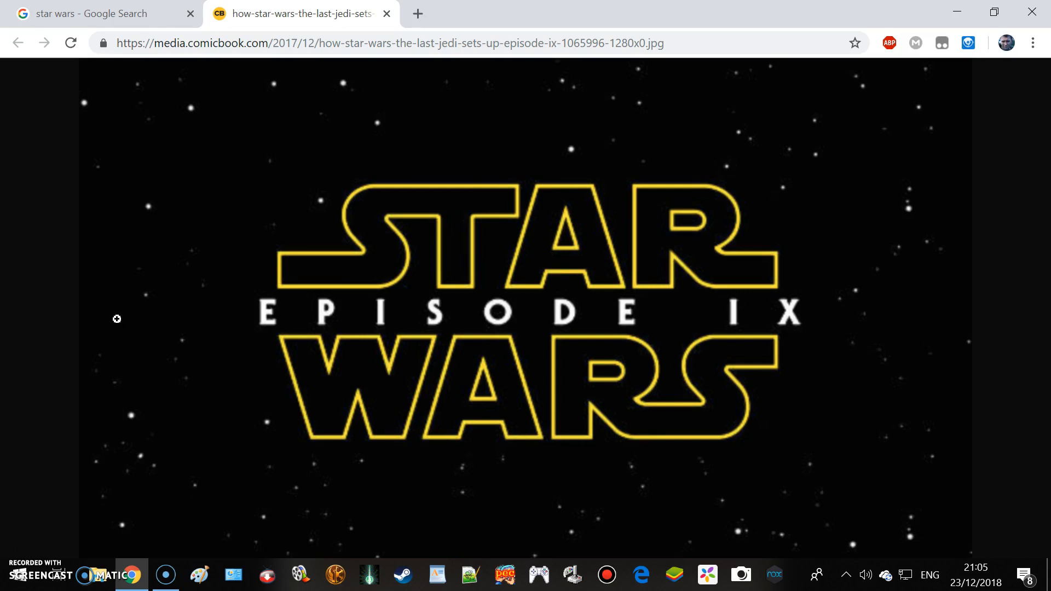
{"action": "mouse_move", "coordinate": [26, 557]}
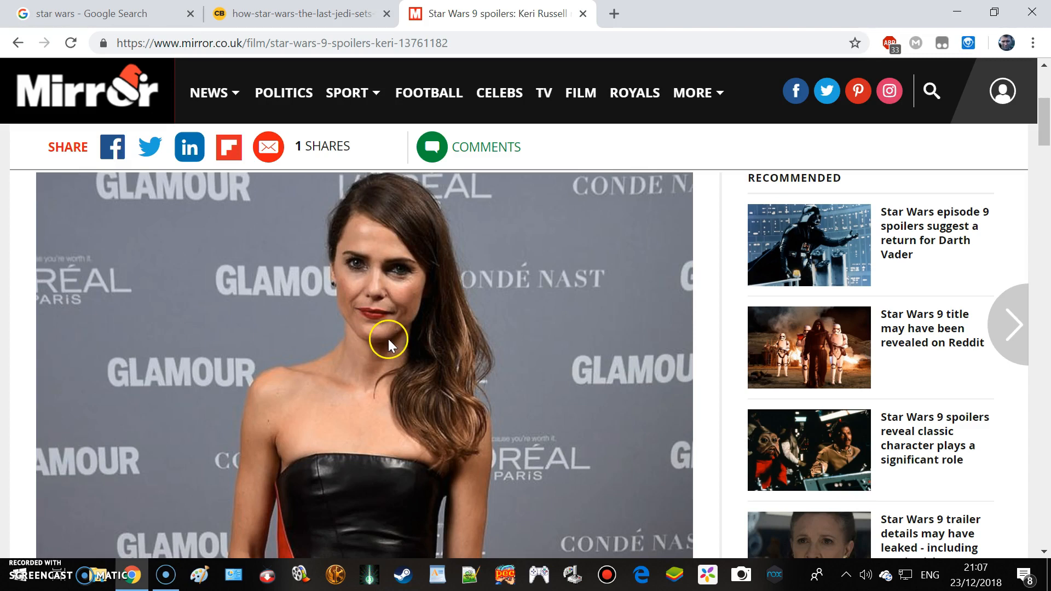
{"action": "mouse_move", "coordinate": [356, 327]}
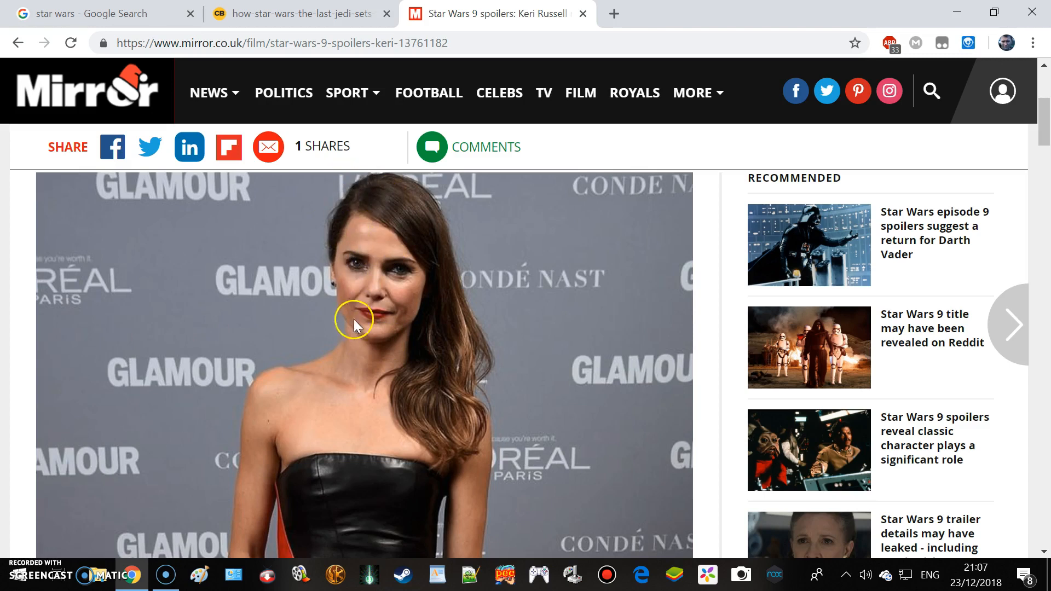
{"action": "mouse_move", "coordinate": [611, 166]}
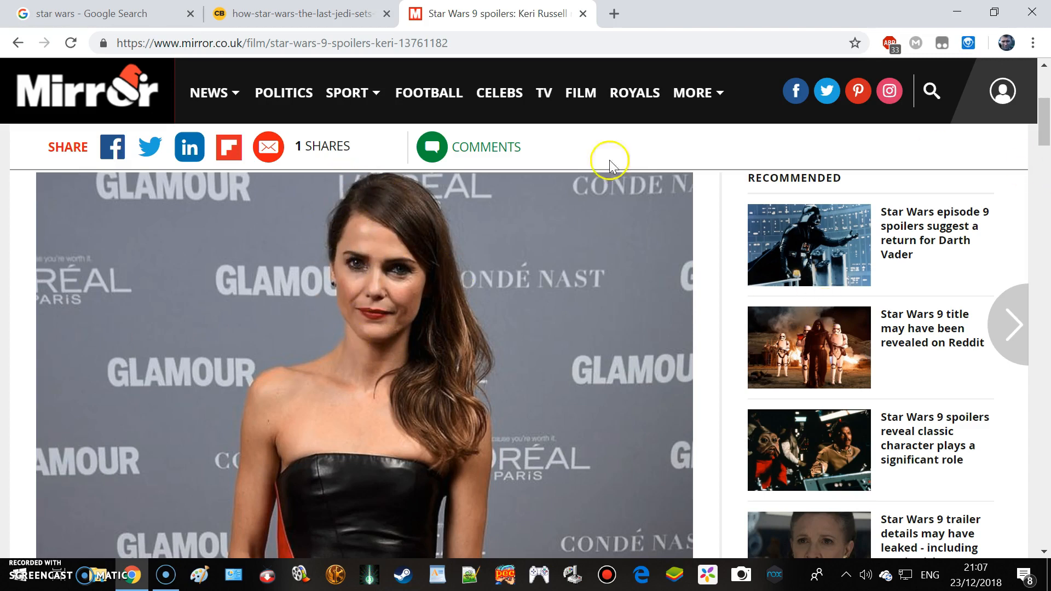
{"action": "mouse_move", "coordinate": [375, 331]}
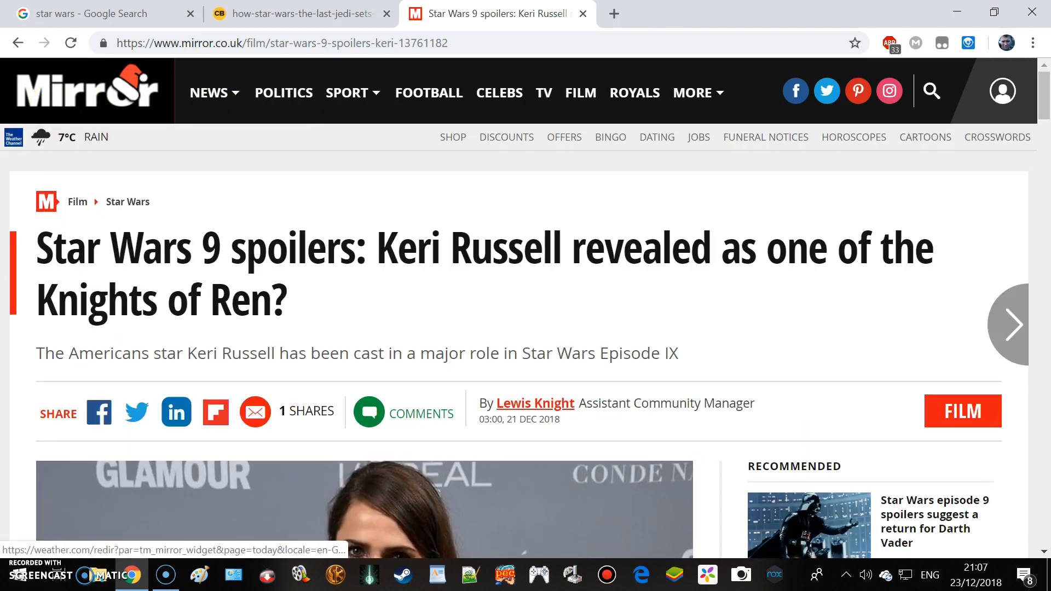
{"action": "mouse_move", "coordinate": [377, 247]}
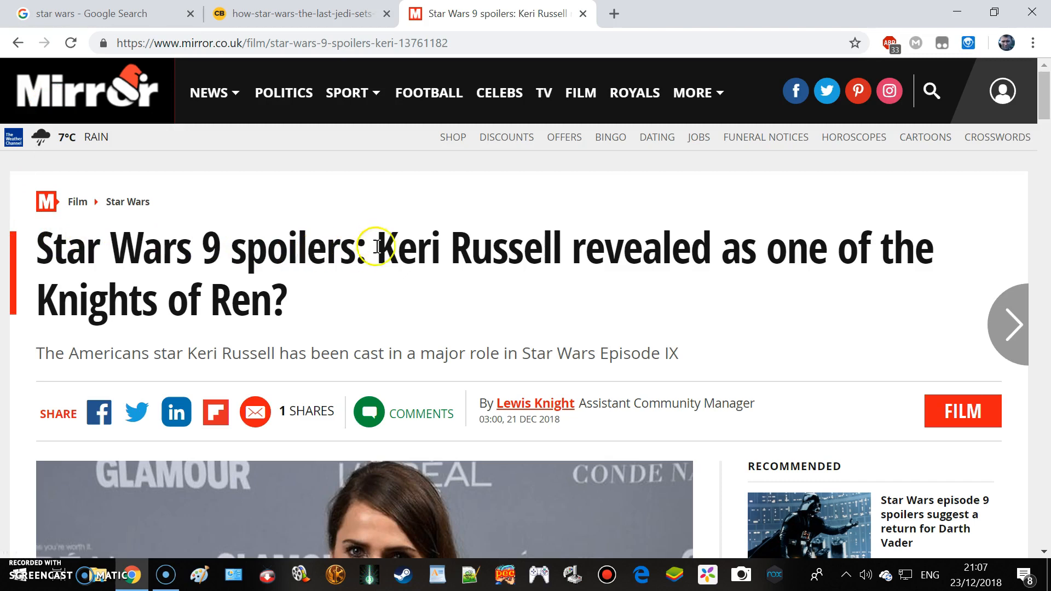
- Select the article headline through 'Knights of Ren?' and then clear the selection
{"action": "left_click_drag", "start_coordinate": [375, 246], "coordinate": [982, 262]}
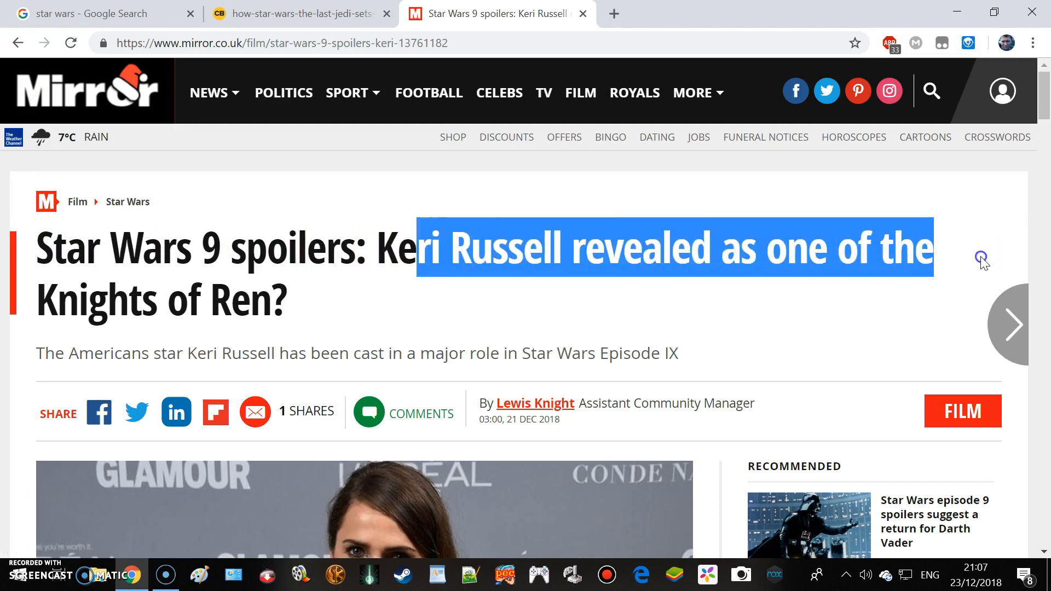
{"action": "left_click_drag", "start_coordinate": [981, 261], "coordinate": [294, 308]}
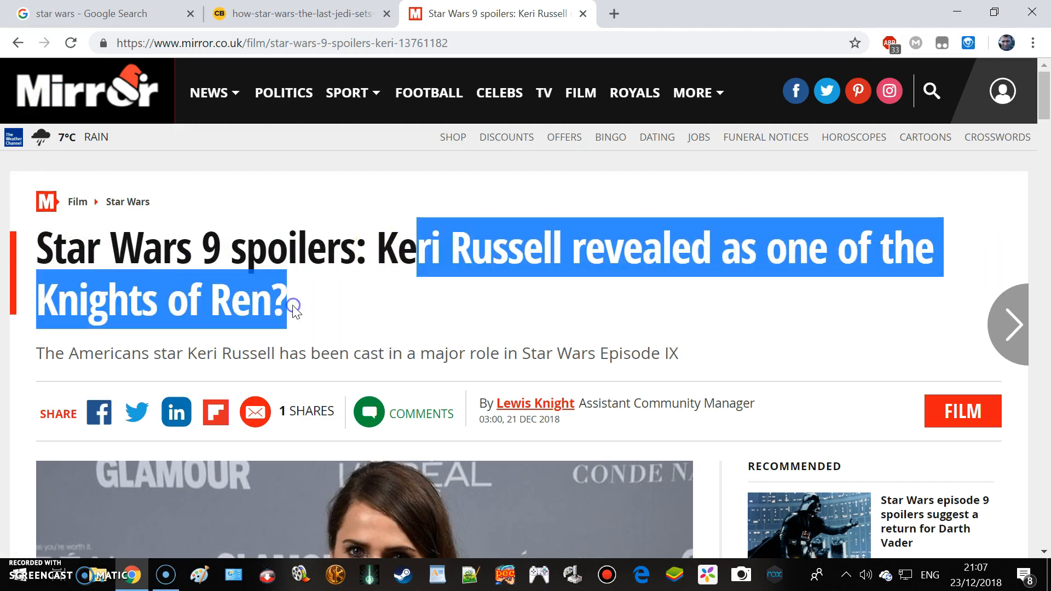
{"action": "left_click", "coordinate": [295, 310]}
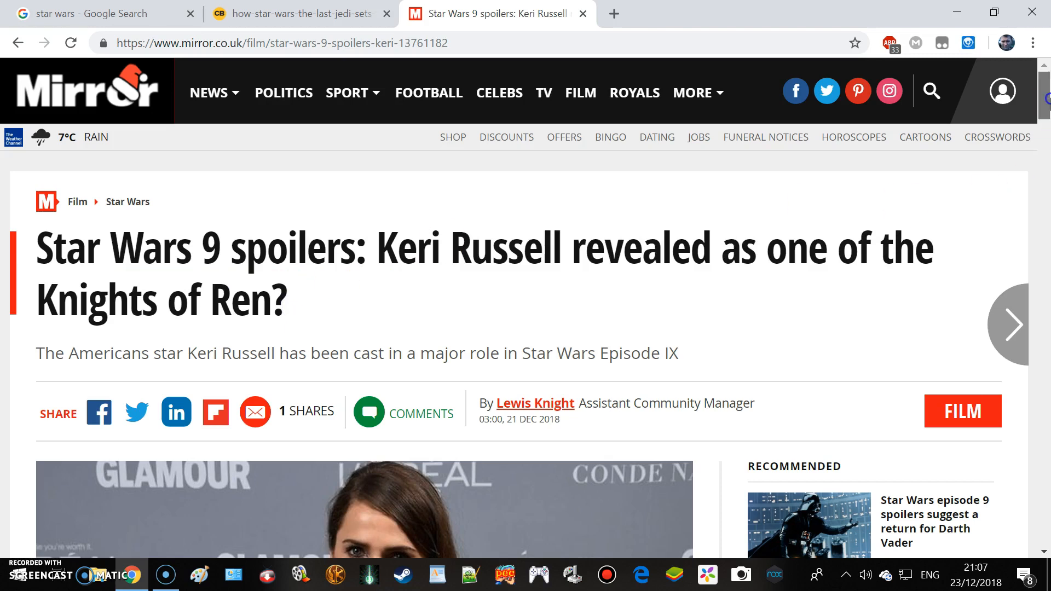
- Scroll down the Mirror article to Keri Russell's photo and the recommended stories
{"action": "scroll", "scroll_direction": "down", "scroll_amount": 3}
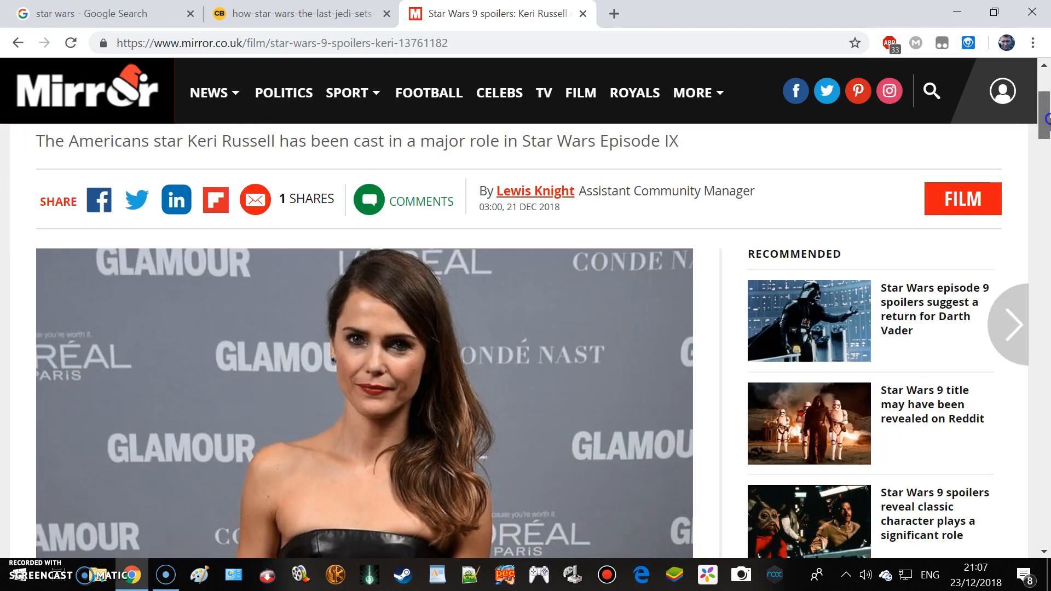
{"action": "scroll", "scroll_direction": "down", "scroll_amount": 3}
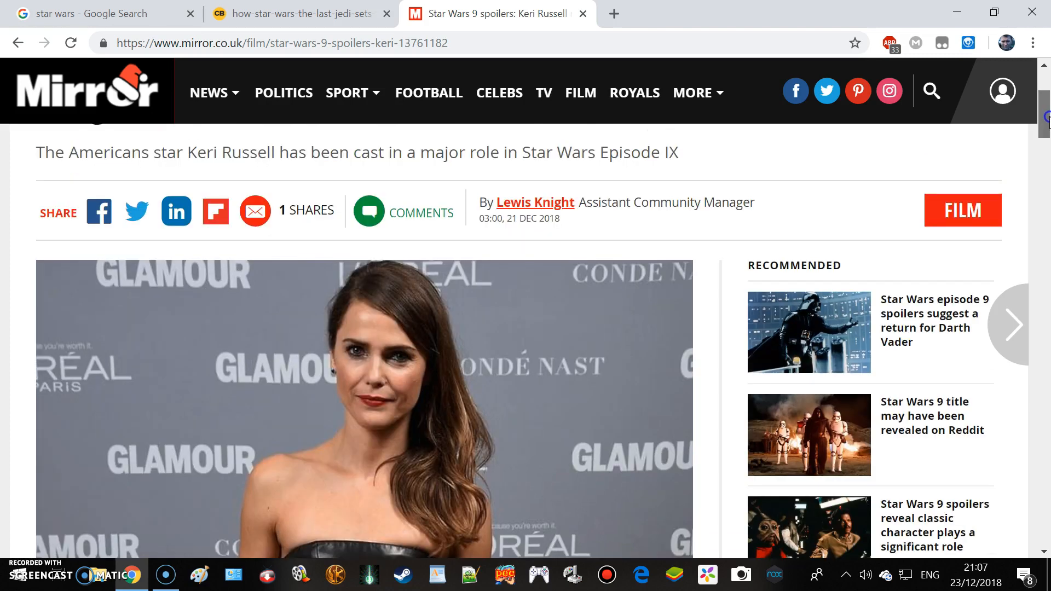
{"action": "scroll", "scroll_direction": "down", "scroll_amount": 3}
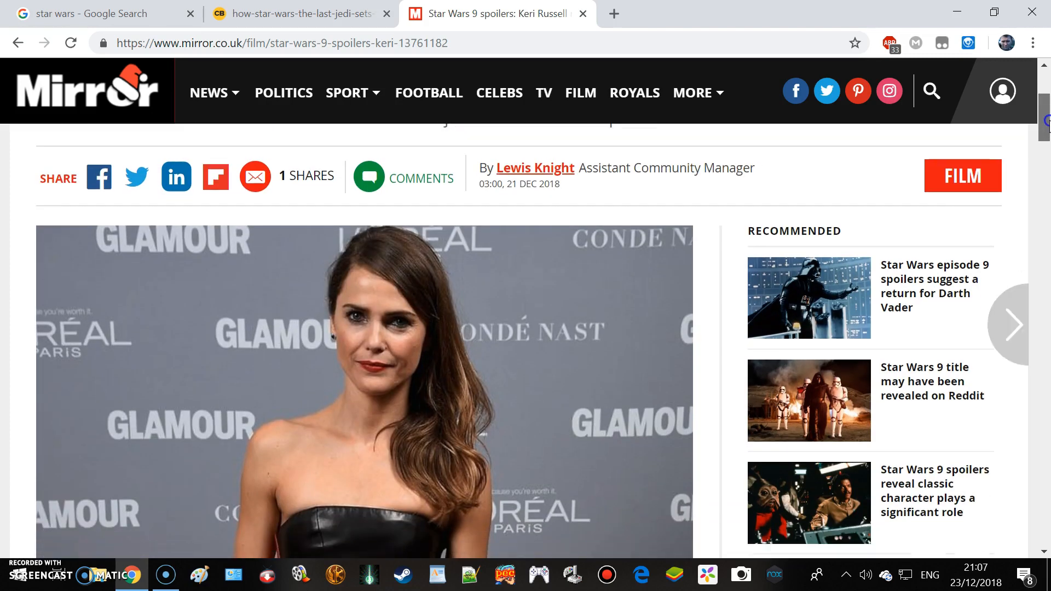
{"action": "scroll", "scroll_direction": "down", "scroll_amount": 3}
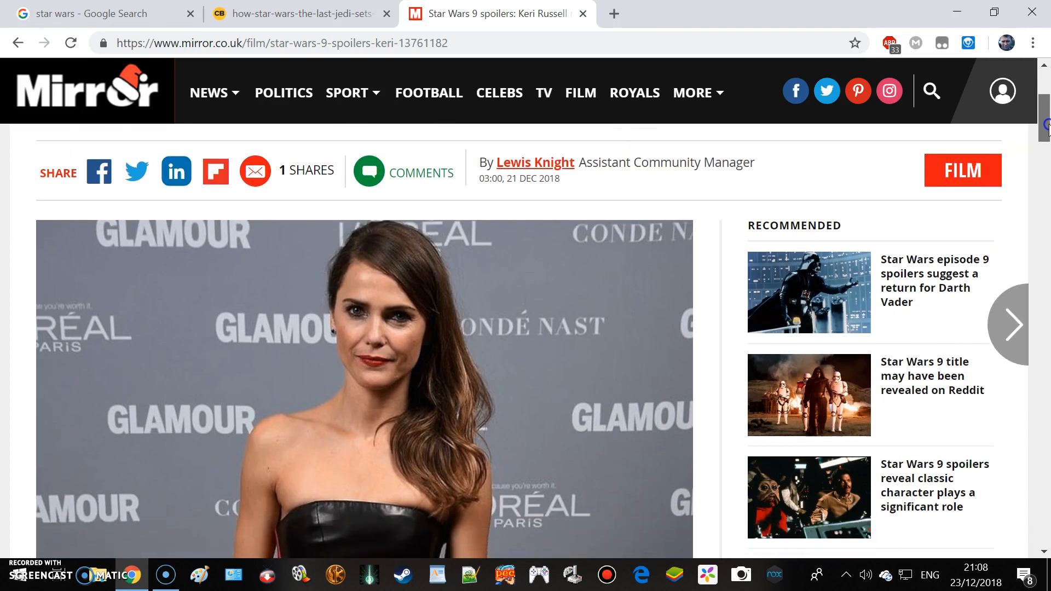
{"action": "scroll", "scroll_direction": "down", "scroll_amount": 3}
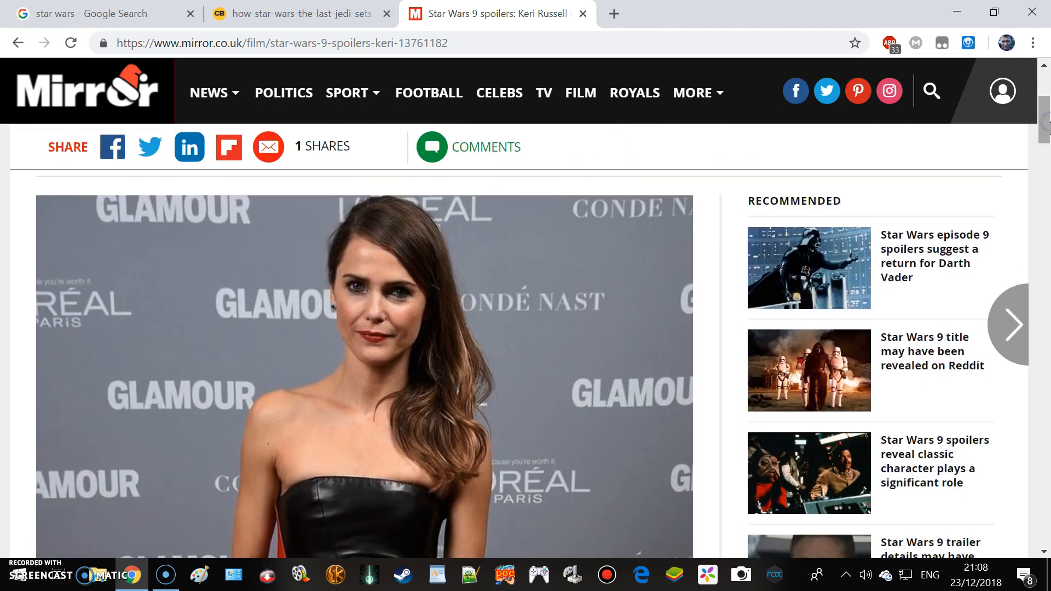
{"action": "scroll", "scroll_direction": "down", "scroll_amount": 3}
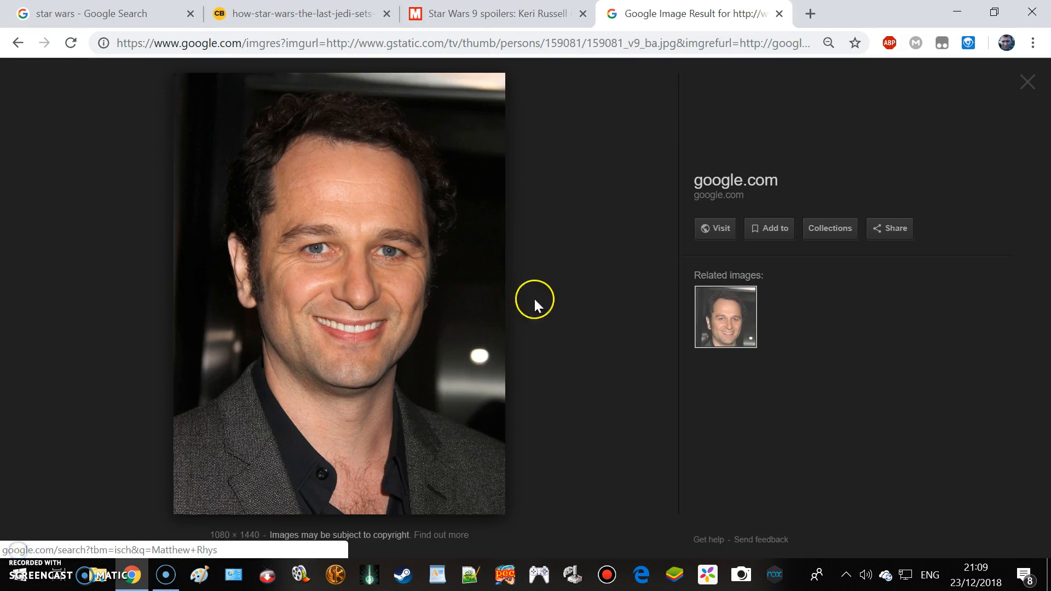
{"action": "mouse_move", "coordinate": [610, 325]}
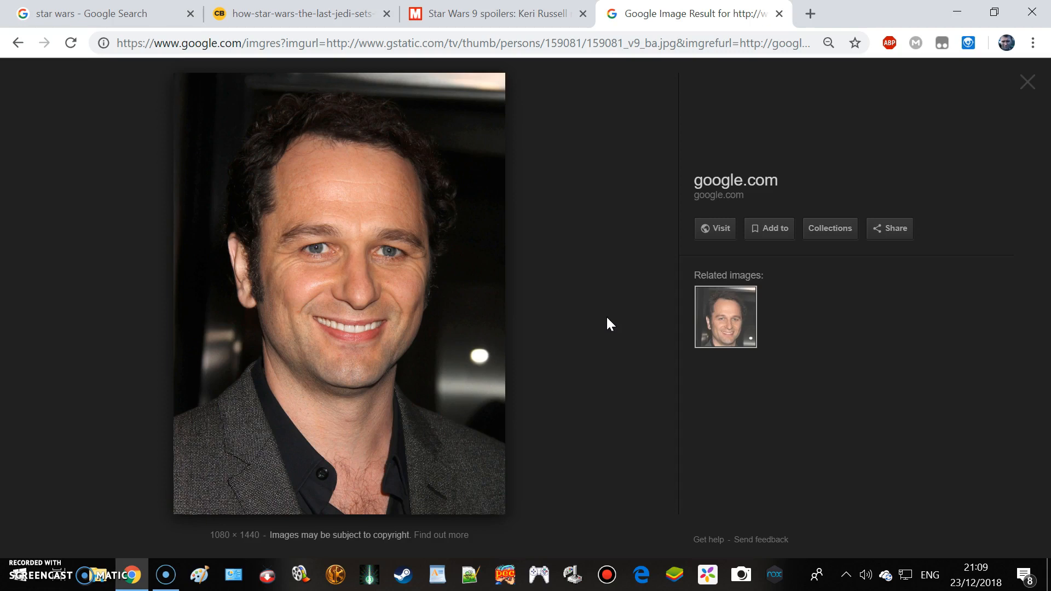
{"action": "mouse_move", "coordinate": [84, 248]}
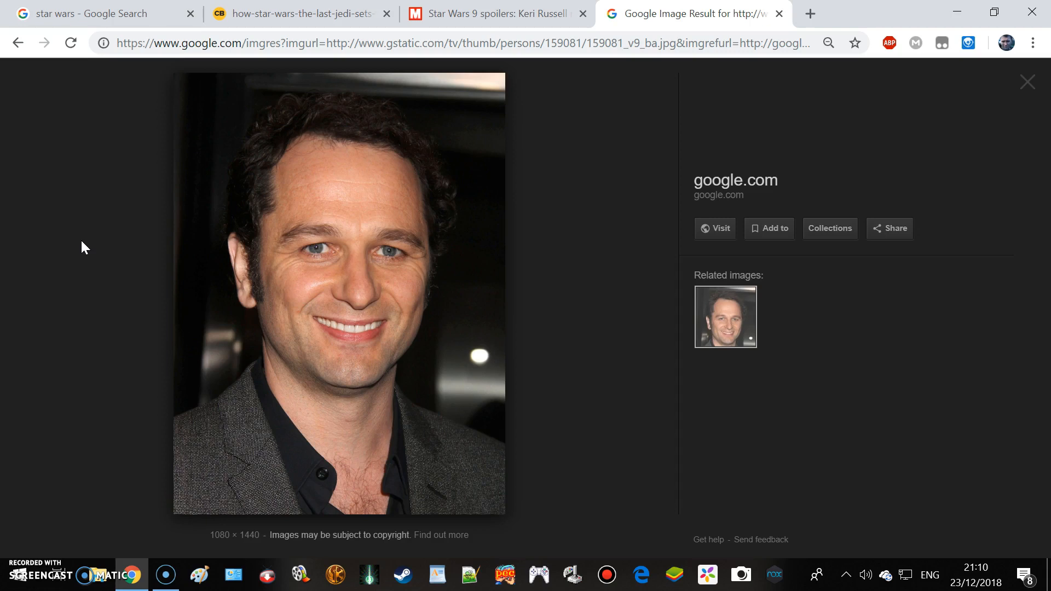
{"action": "mouse_move", "coordinate": [442, 13]}
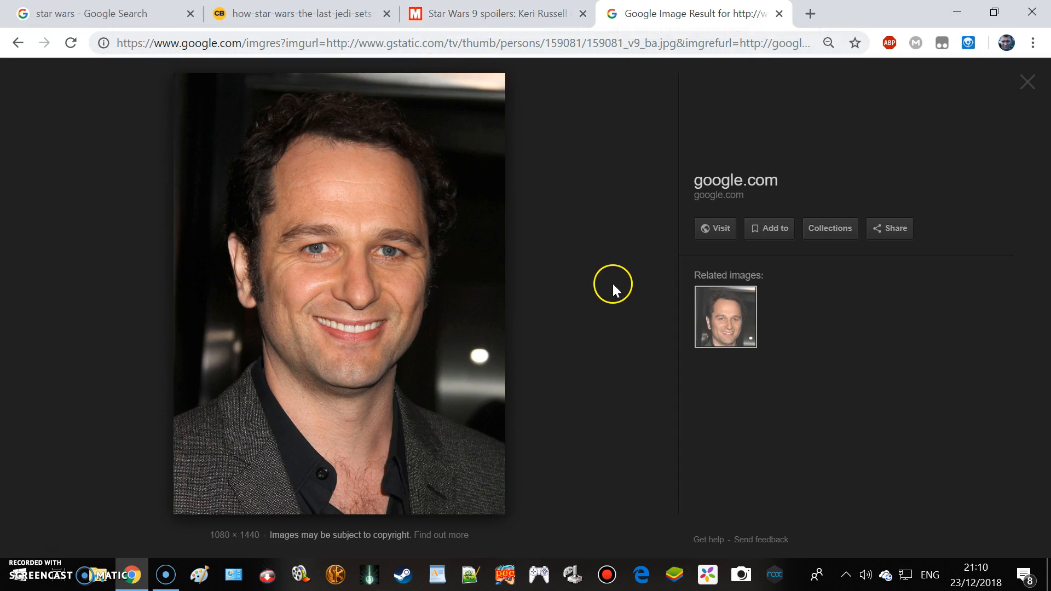
{"action": "mouse_move", "coordinate": [616, 289]}
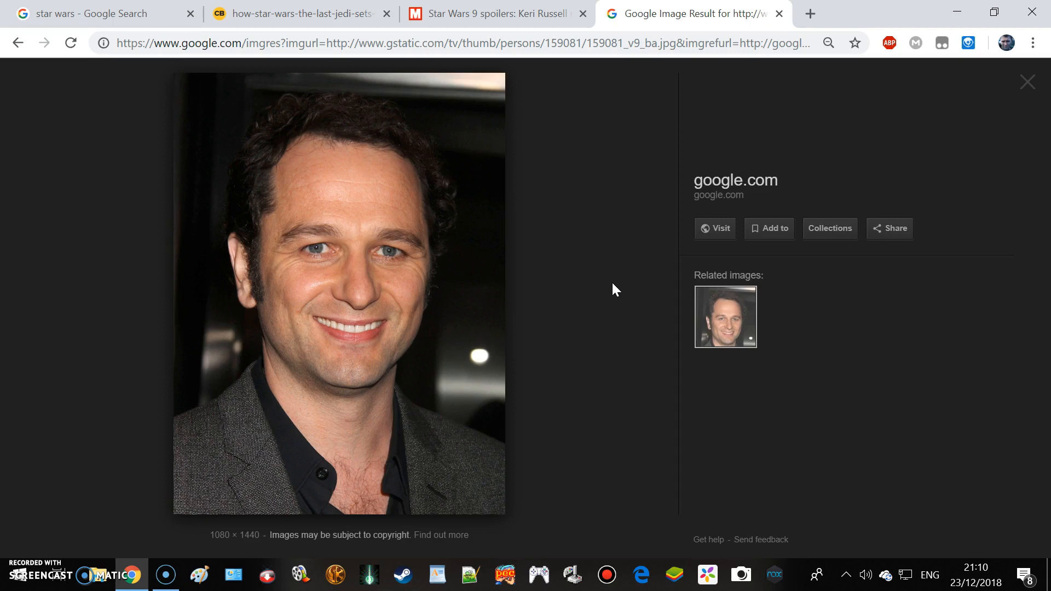
{"action": "left_click", "coordinate": [10, 556]}
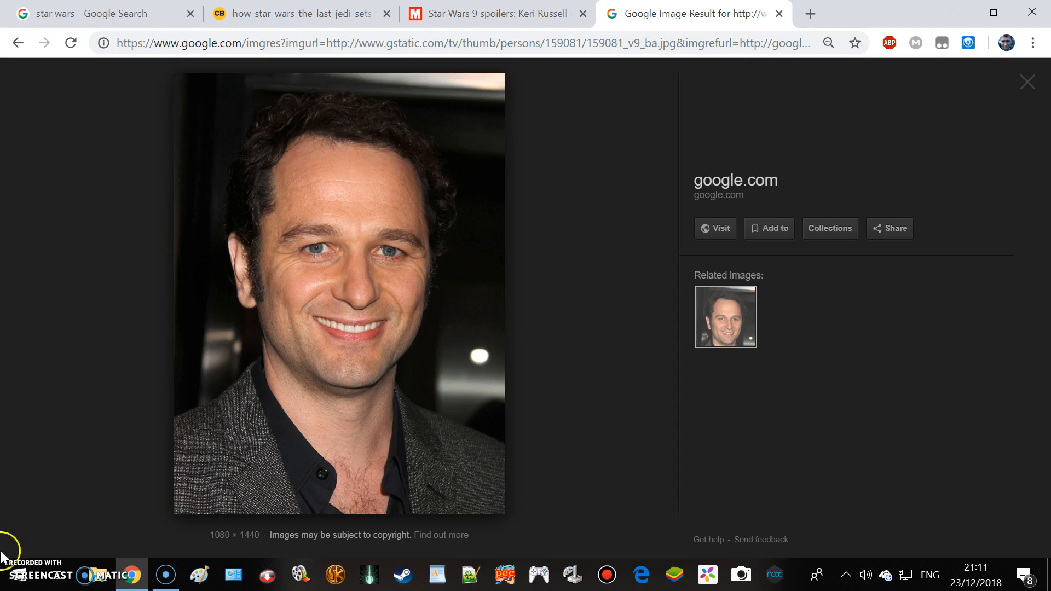
{"action": "mouse_move", "coordinate": [38, 327]}
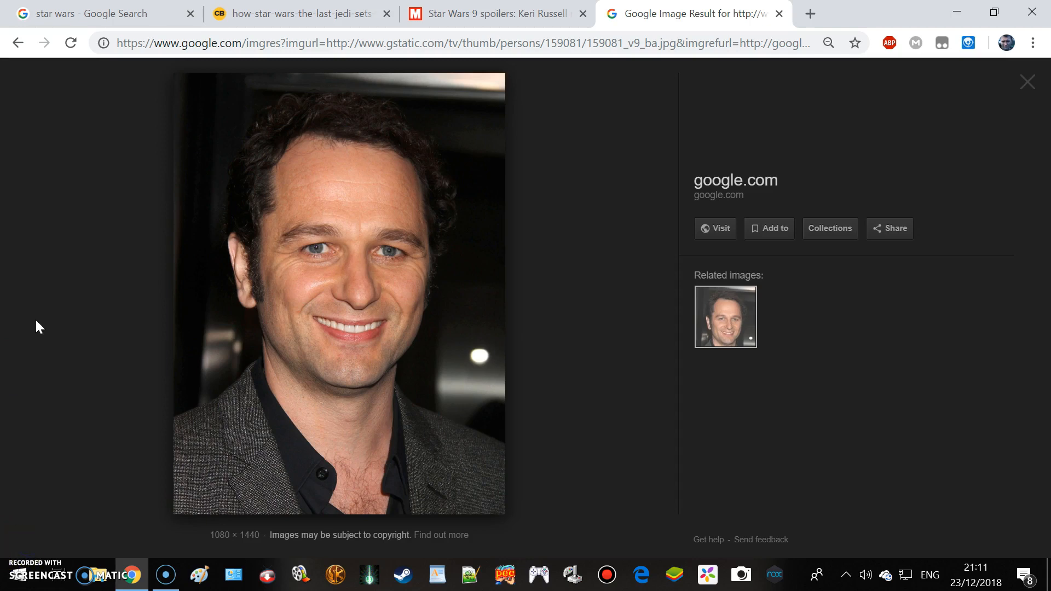